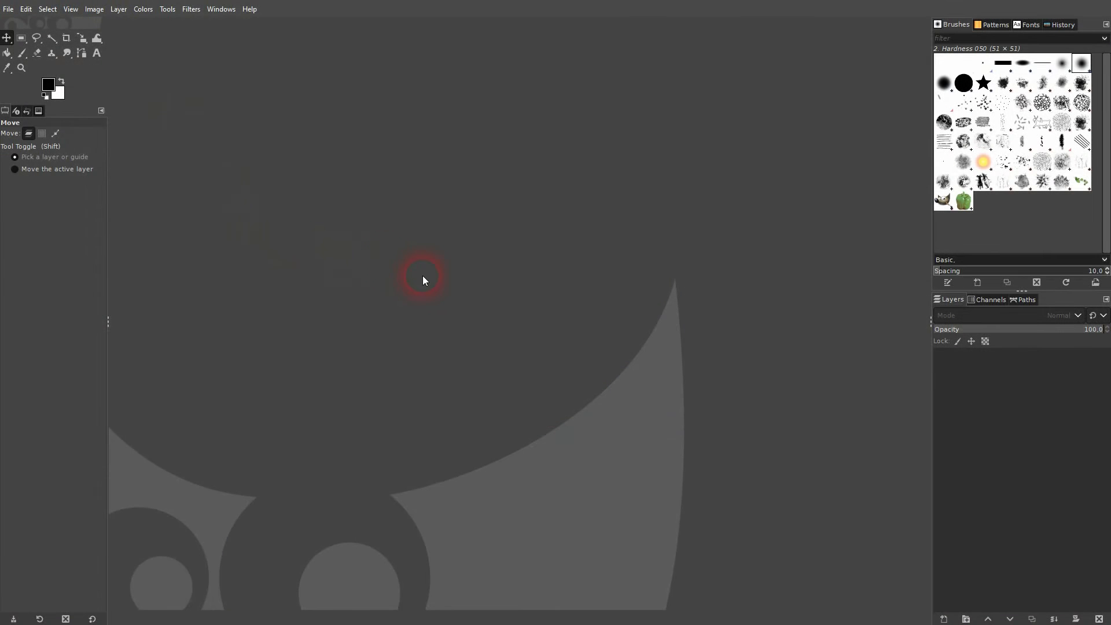
{"action": "mouse_move", "coordinate": [638, 157]}
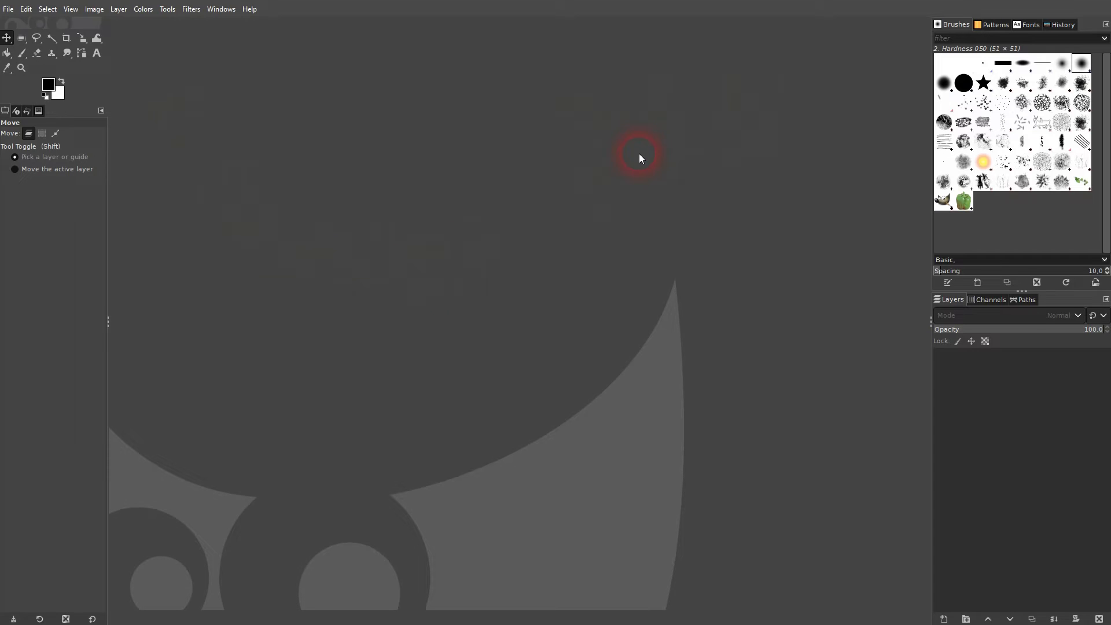
{"action": "mouse_move", "coordinate": [118, 92]}
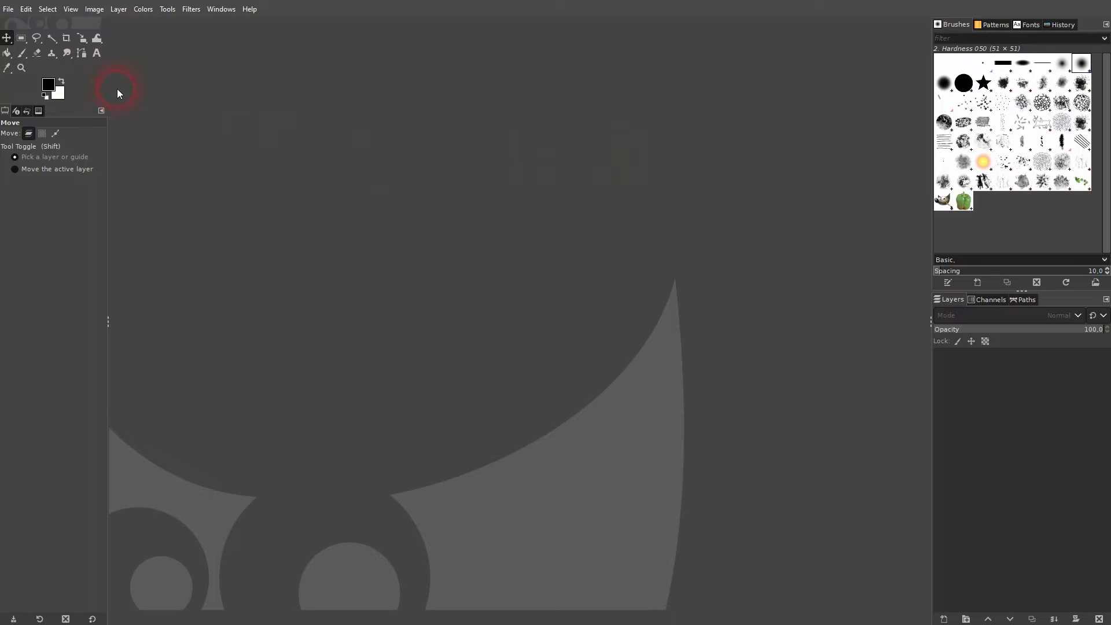
Step: Browse the Edit menu, then bring up the File menu commands
{"action": "left_click", "coordinate": [26, 9]}
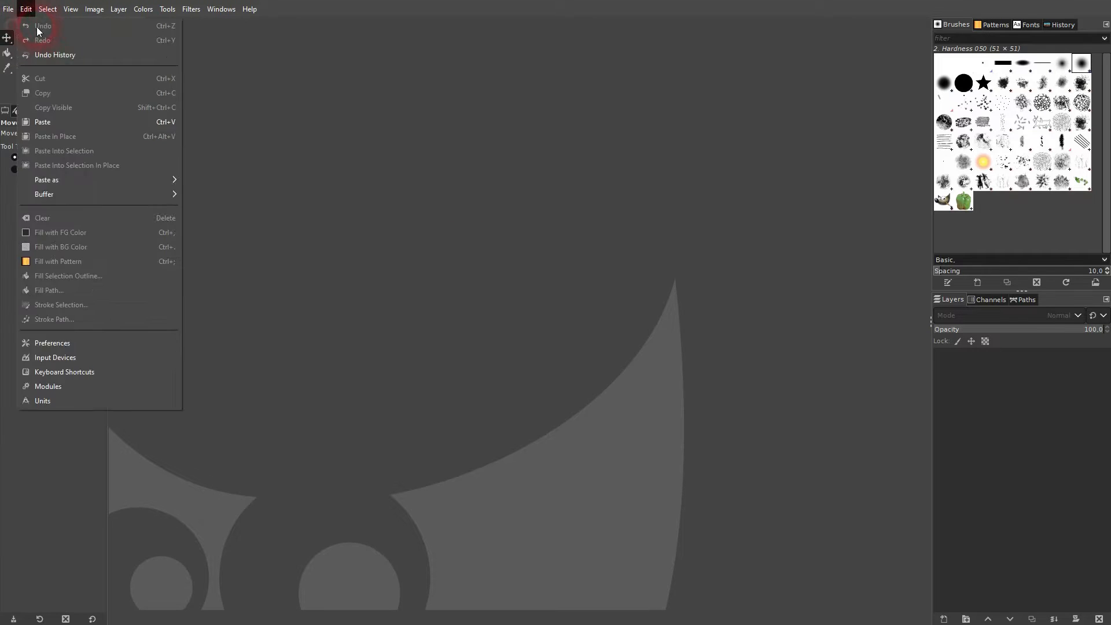
{"action": "left_click", "coordinate": [8, 9]}
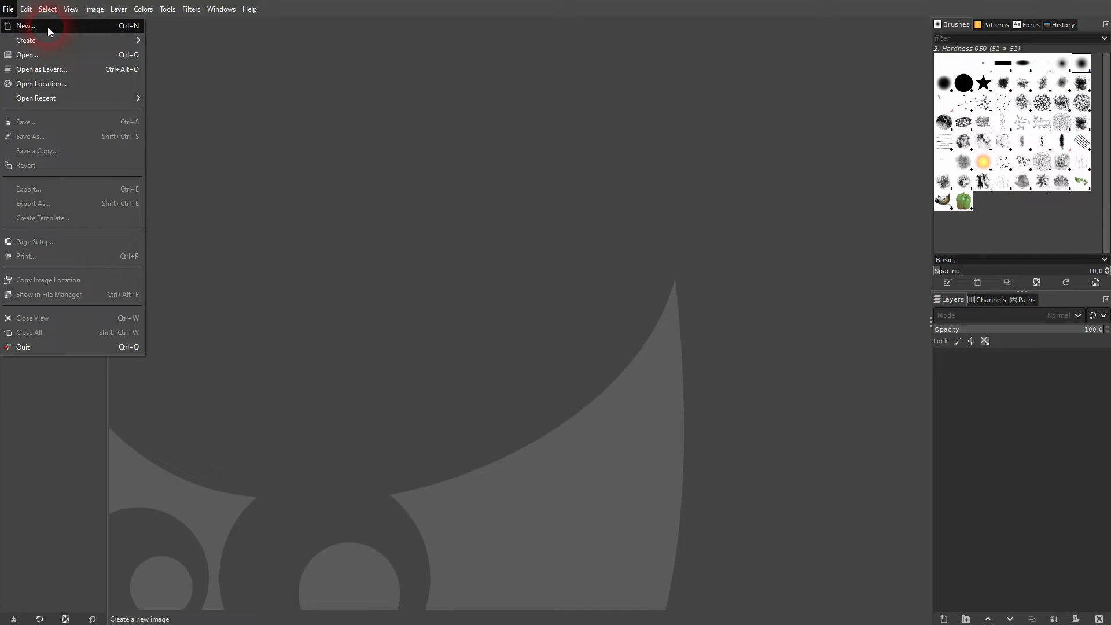
Step: Start a new image and toggle its orientation to portrait and back to landscape
{"action": "left_click", "coordinate": [25, 26]}
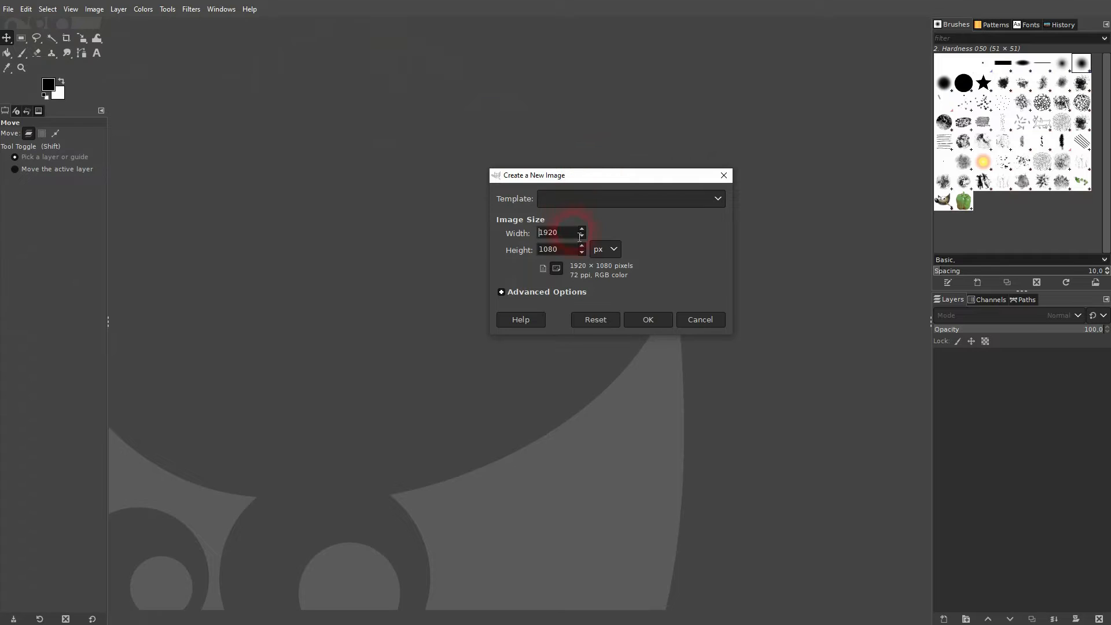
{"action": "left_click", "coordinate": [556, 249]}
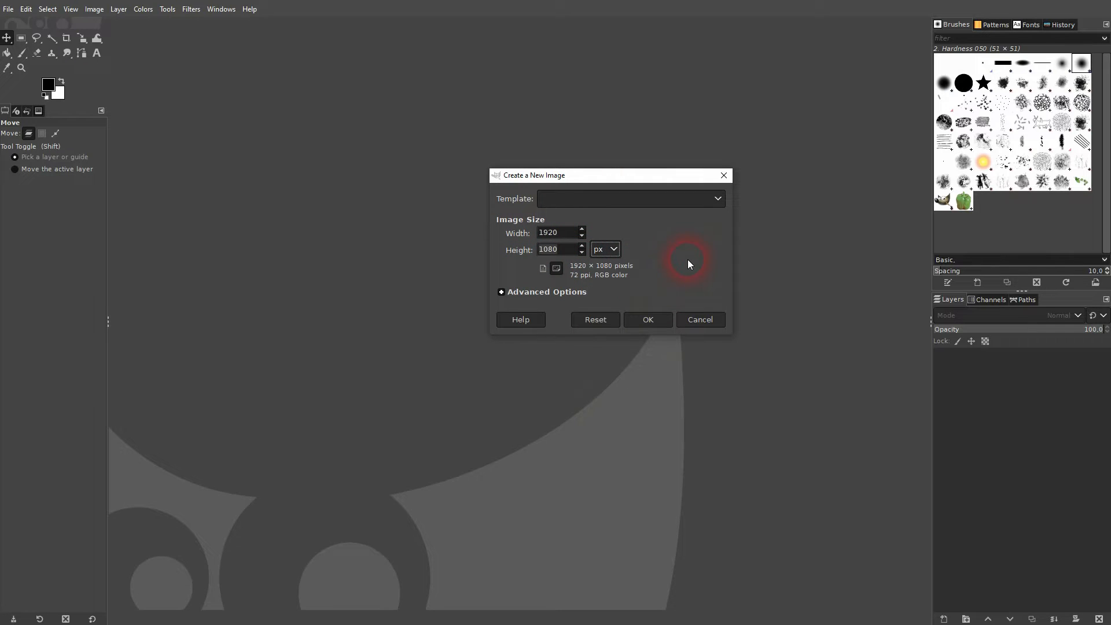
{"action": "left_click", "coordinate": [556, 268]}
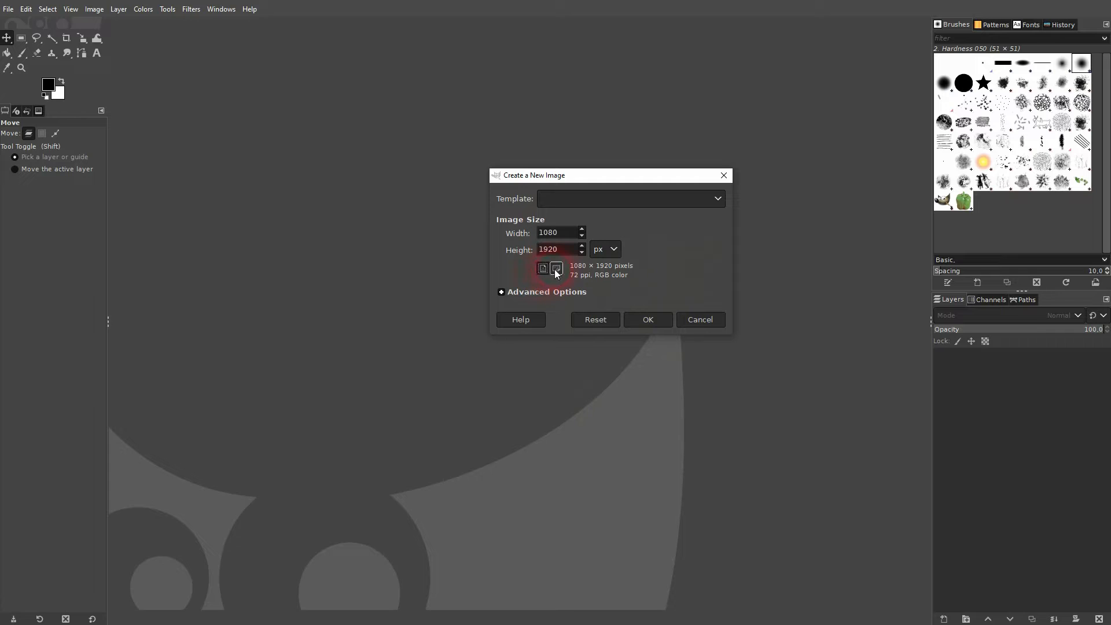
{"action": "left_click", "coordinate": [556, 269]}
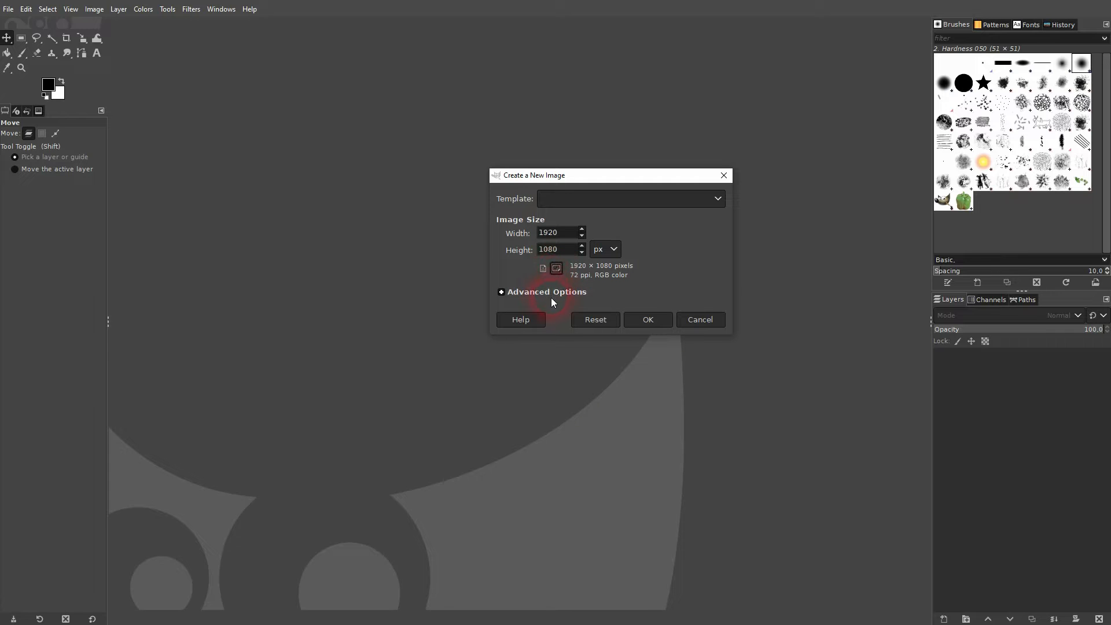
Step: Choose the 1920×1080 (Full HD 1080p) template after first trying A1 (300 ppi)
{"action": "left_click", "coordinate": [715, 198]}
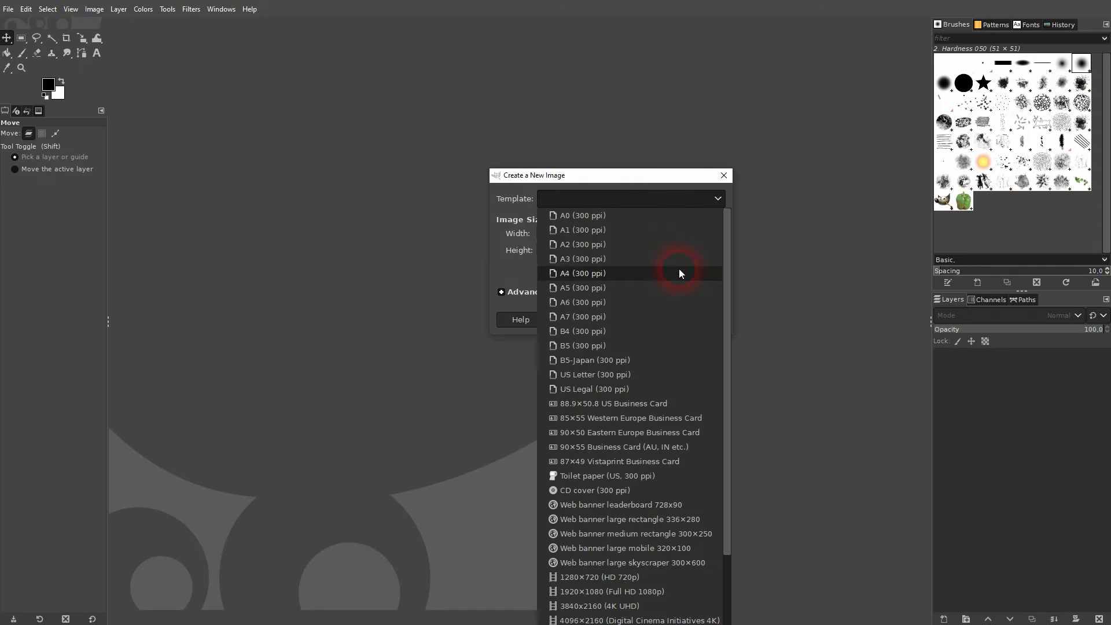
{"action": "mouse_move", "coordinate": [600, 229]}
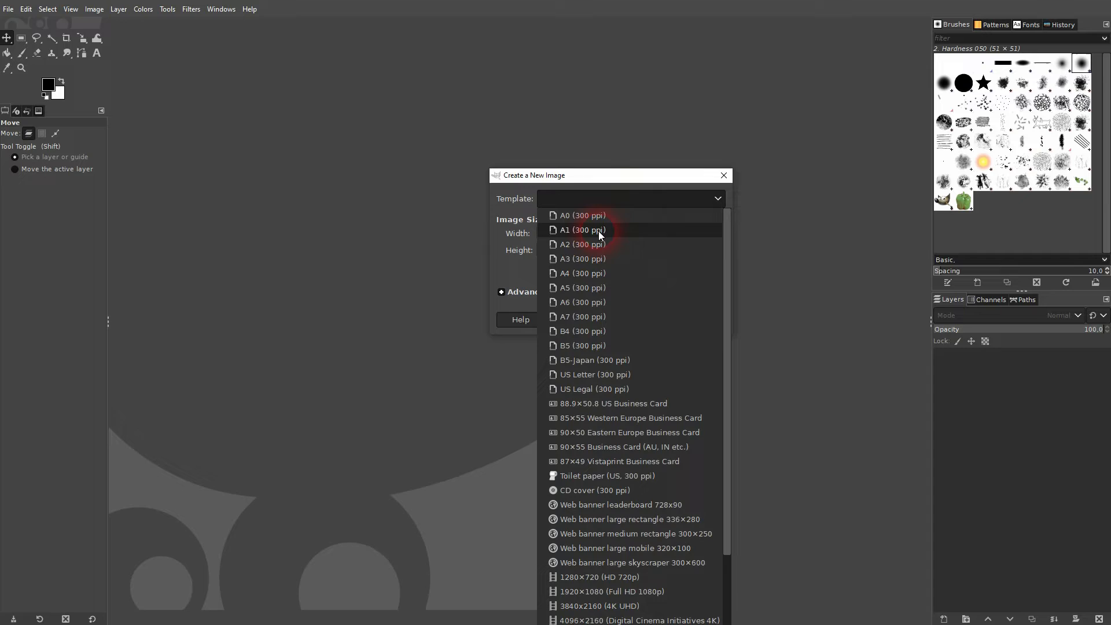
{"action": "left_click", "coordinate": [580, 230]}
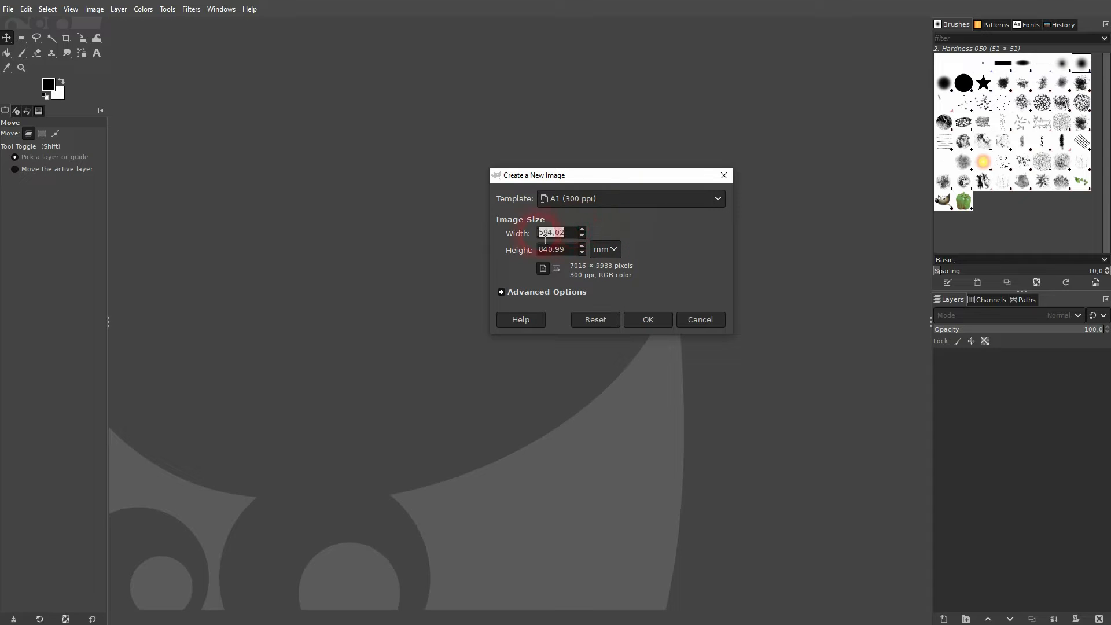
{"action": "left_click", "coordinate": [603, 249]}
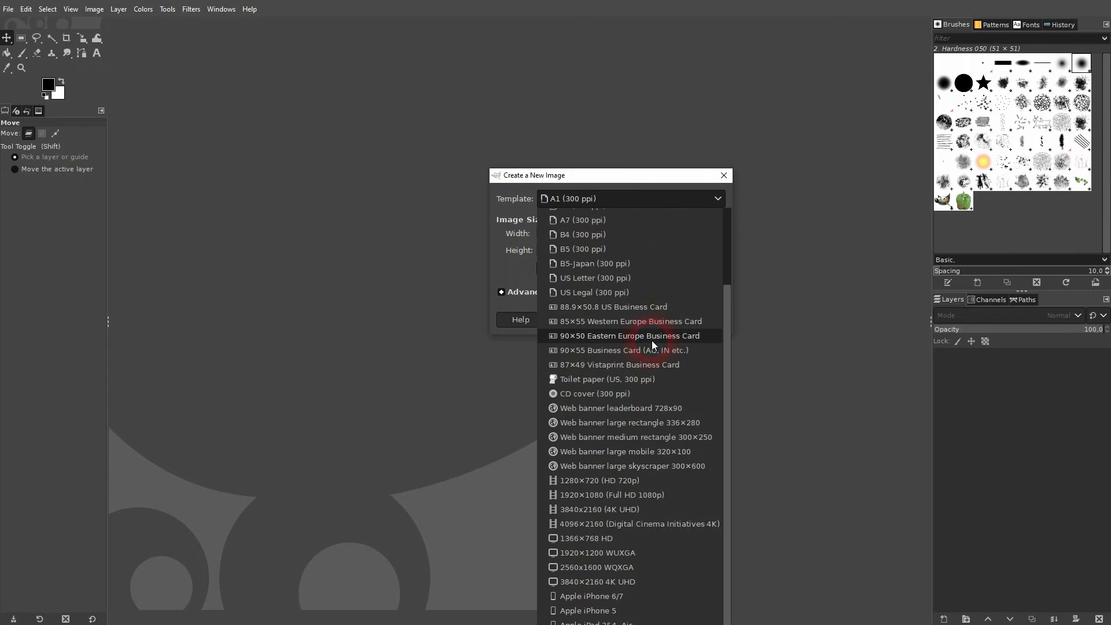
{"action": "scroll", "scroll_direction": "down", "scroll_amount": 3}
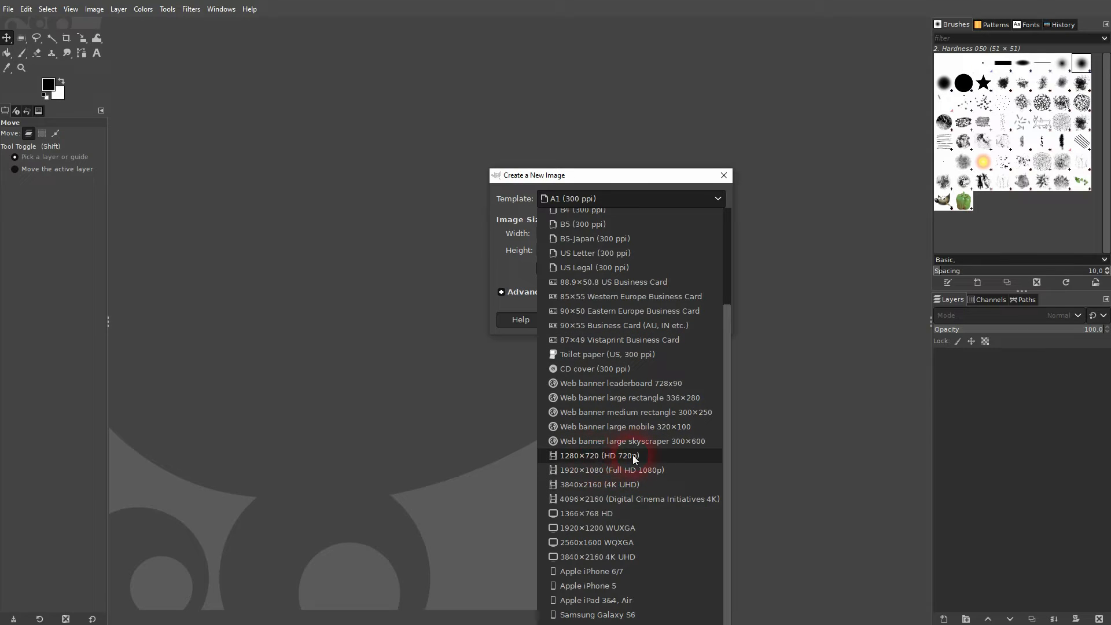
{"action": "left_click", "coordinate": [609, 470]}
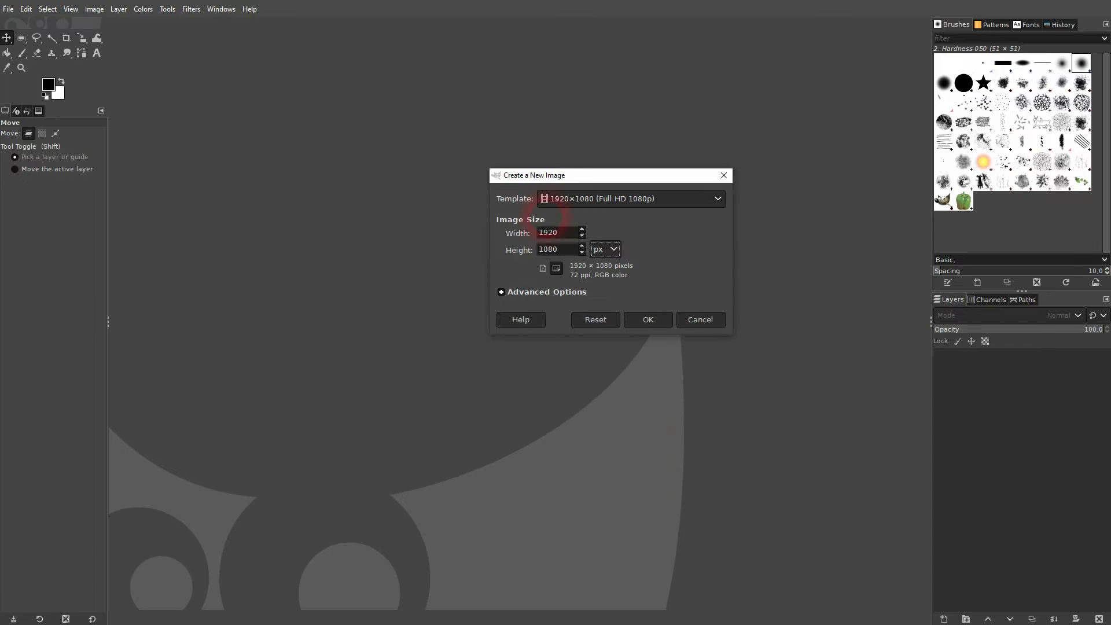
Step: Under Advanced Options, set Fill with to Foreground color, keeping RGB 8-bit sRGB
{"action": "triple_click", "coordinate": [556, 233]}
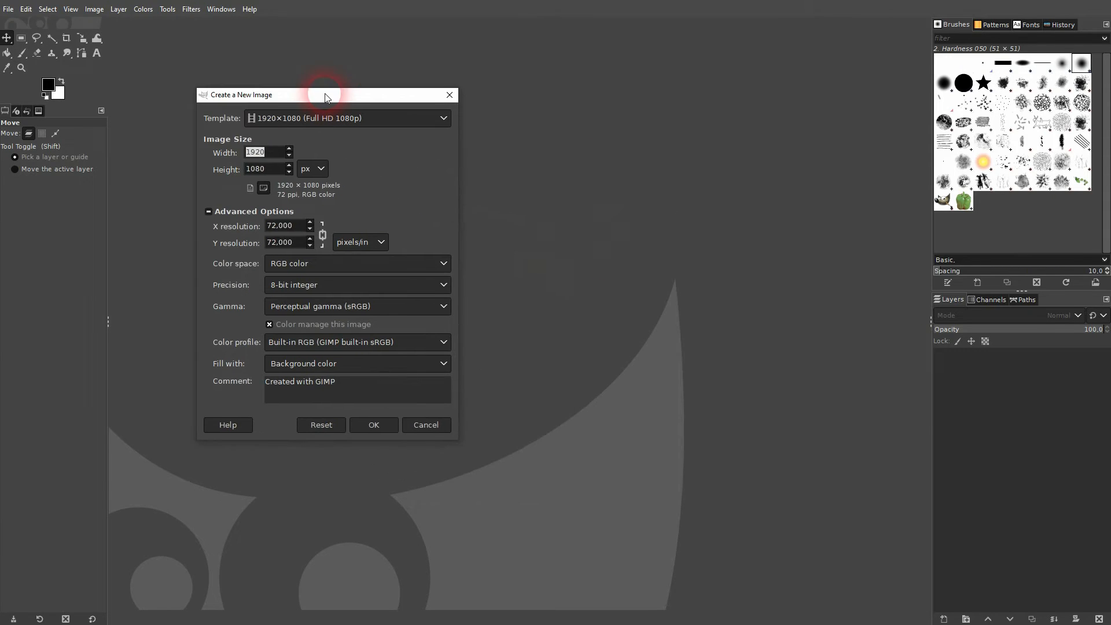
{"action": "mouse_move", "coordinate": [368, 229]}
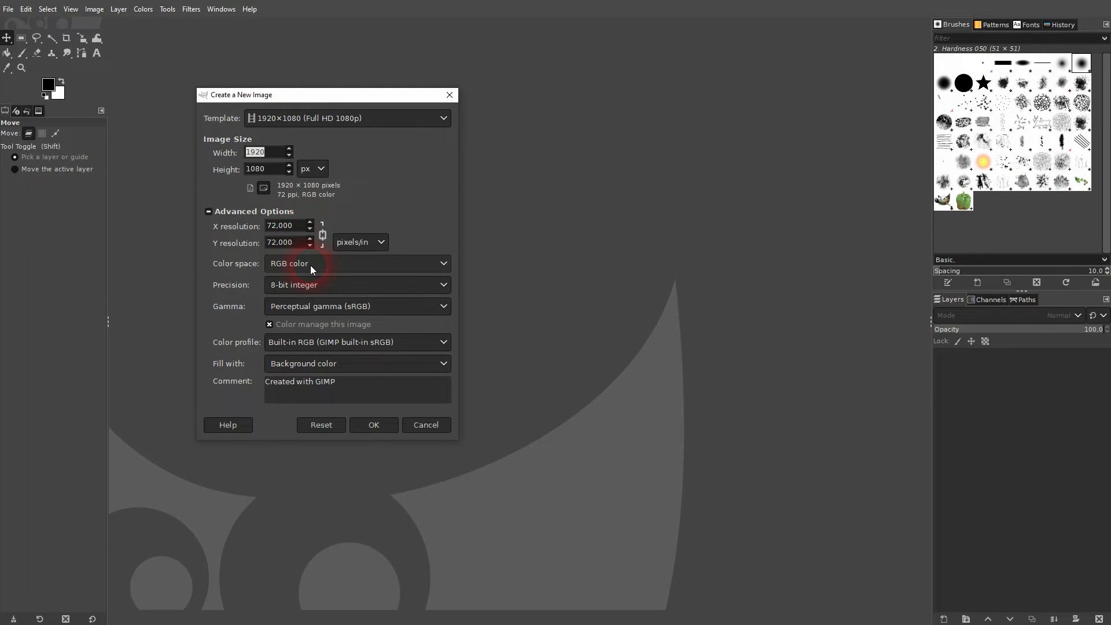
{"action": "left_click", "coordinate": [357, 263]}
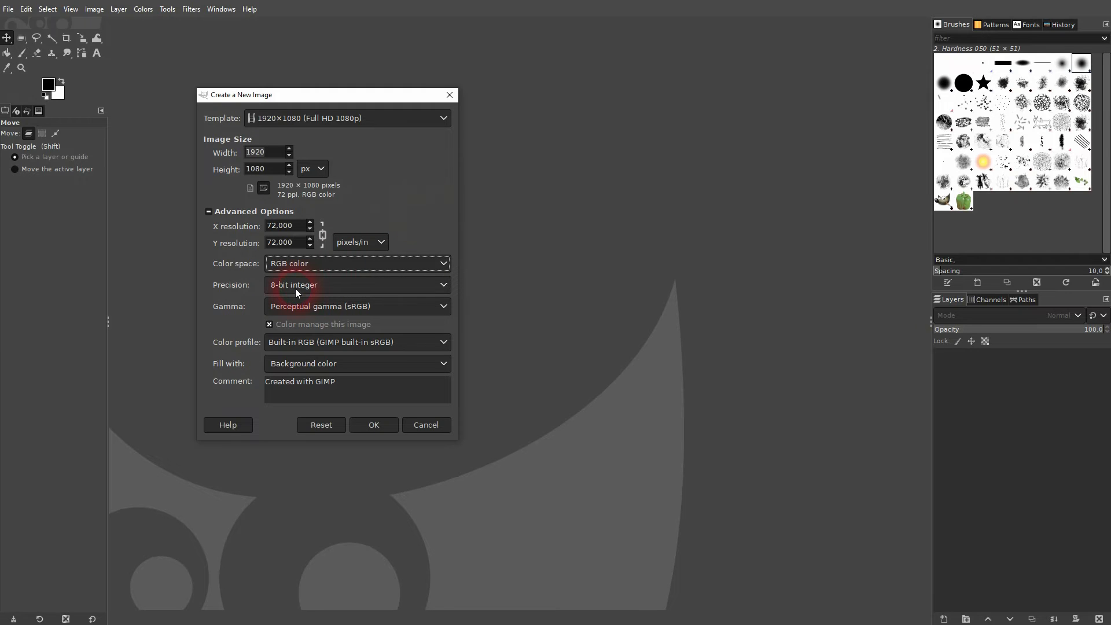
{"action": "left_click", "coordinate": [357, 284]}
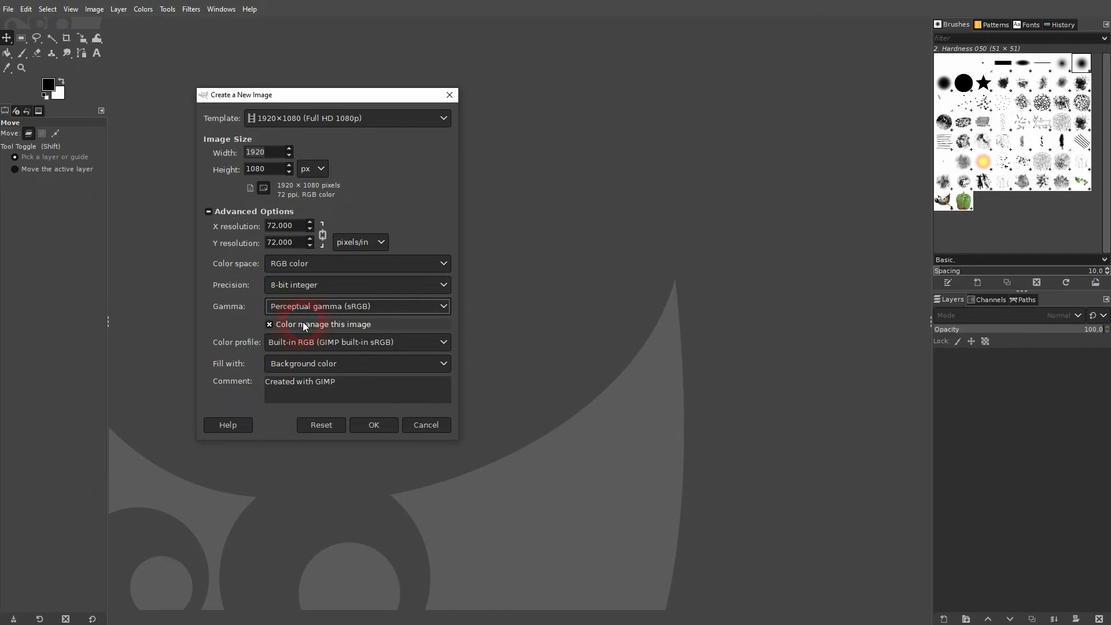
{"action": "left_click", "coordinate": [356, 363]}
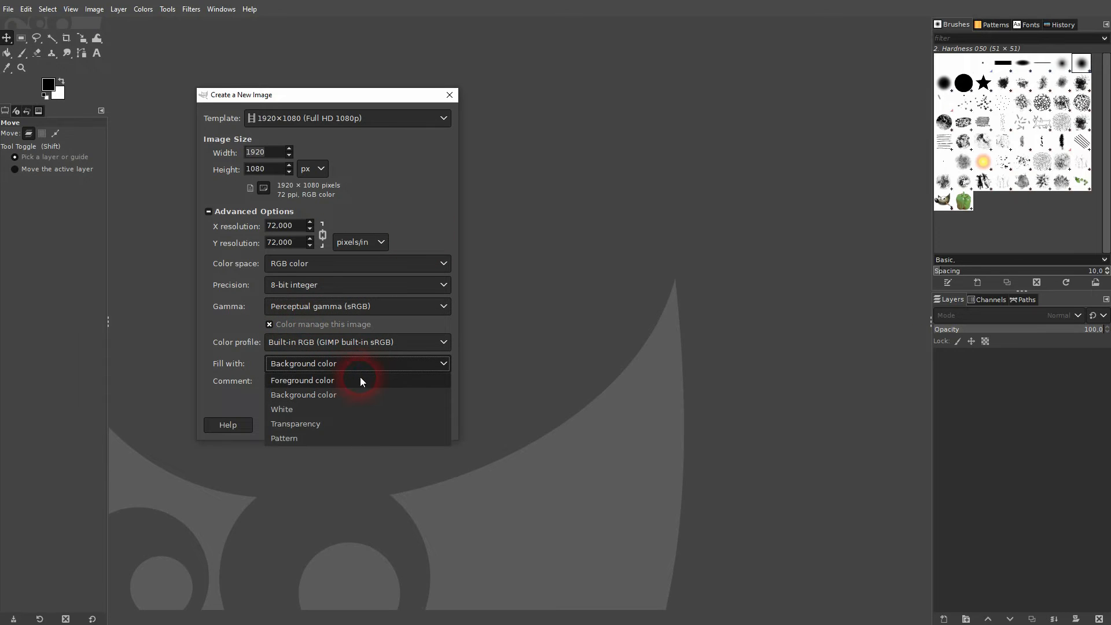
{"action": "mouse_move", "coordinate": [322, 423]}
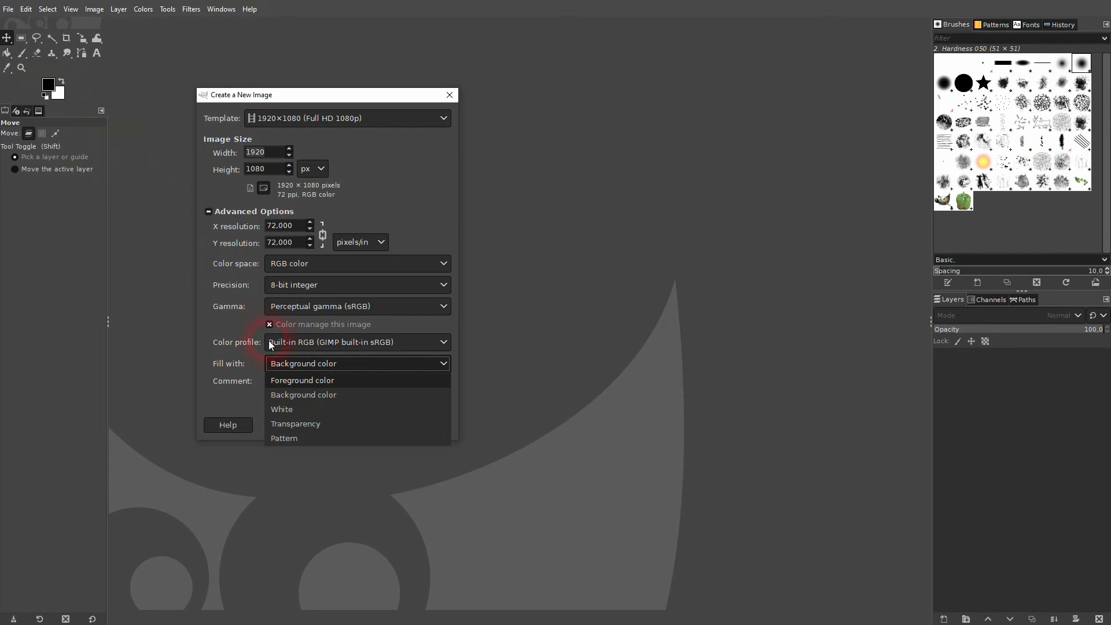
{"action": "left_click", "coordinate": [303, 379]}
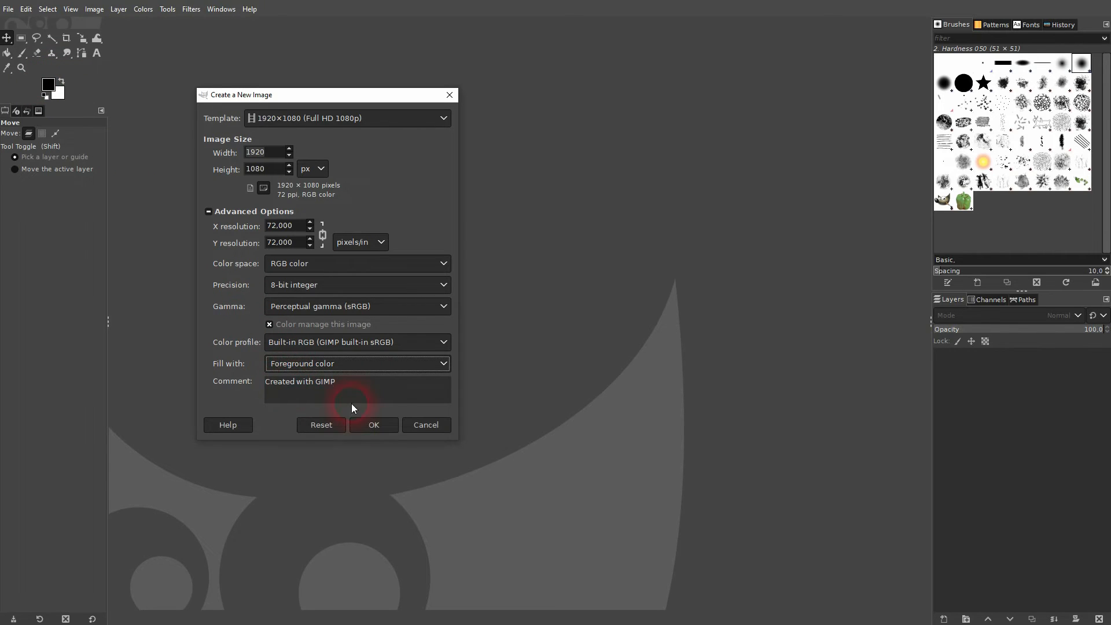
Step: Create the 1920×1080 image filled with solid black
{"action": "left_click", "coordinate": [372, 424]}
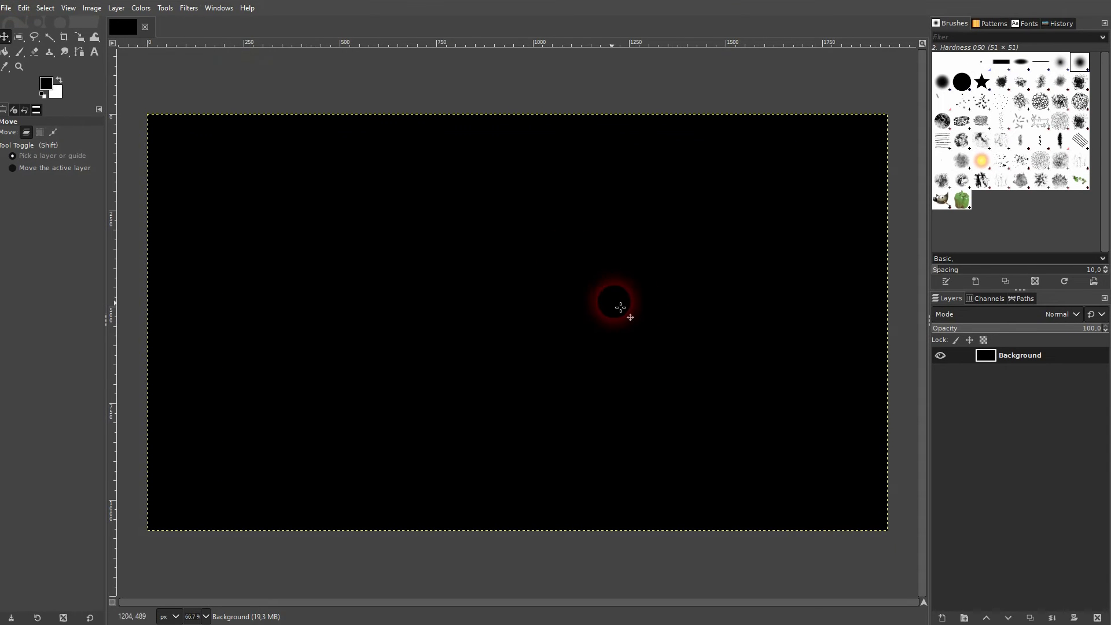
{"action": "left_click_drag", "start_coordinate": [620, 306], "coordinate": [595, 303]}
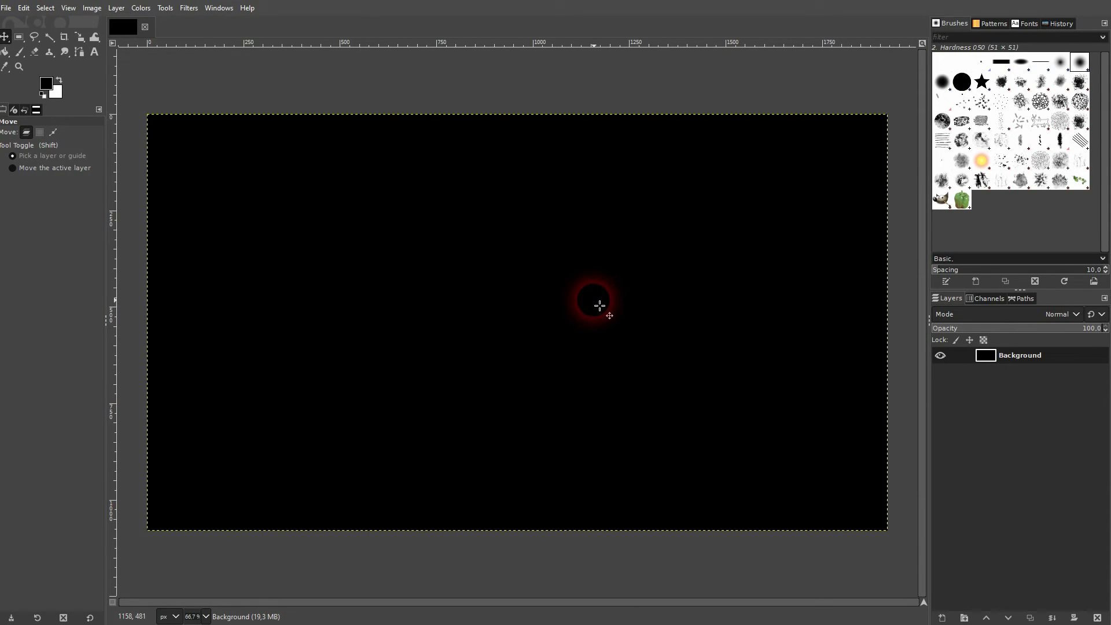
Step: Create a second 1920×1080 image filled with the white background colour as another tab
{"action": "left_click", "coordinate": [7, 8]}
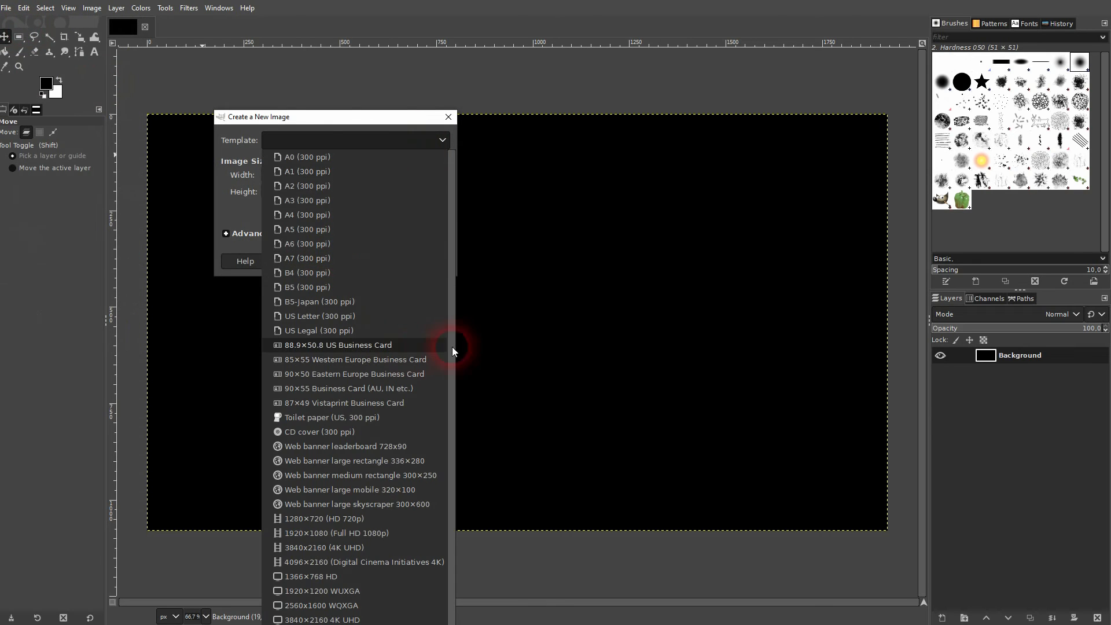
{"action": "scroll", "scroll_direction": "down", "scroll_amount": 3}
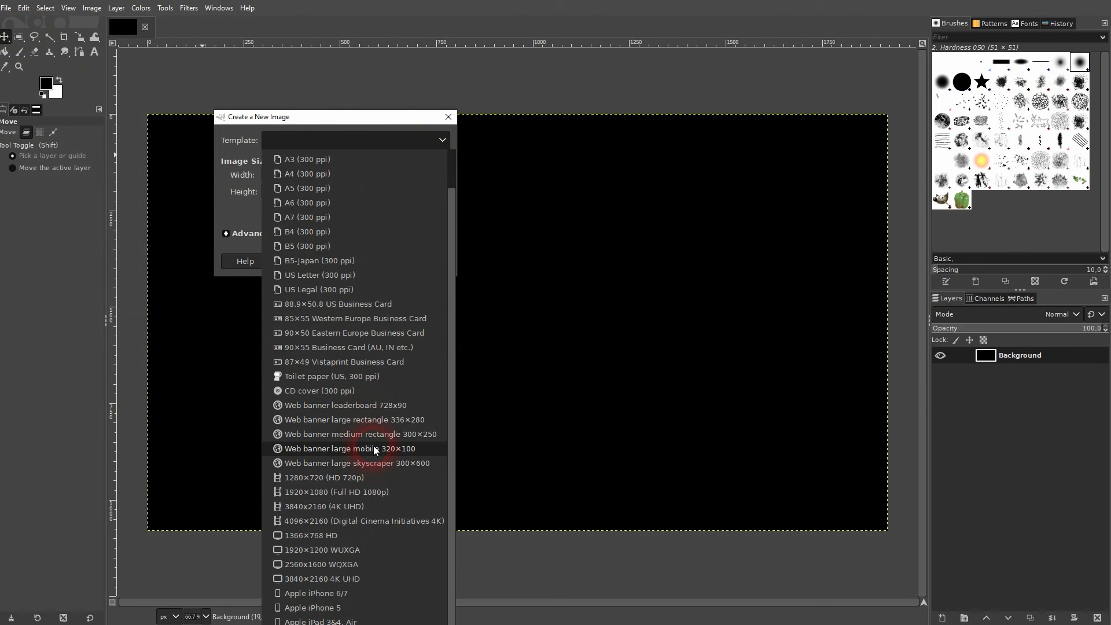
{"action": "left_click", "coordinate": [336, 491]}
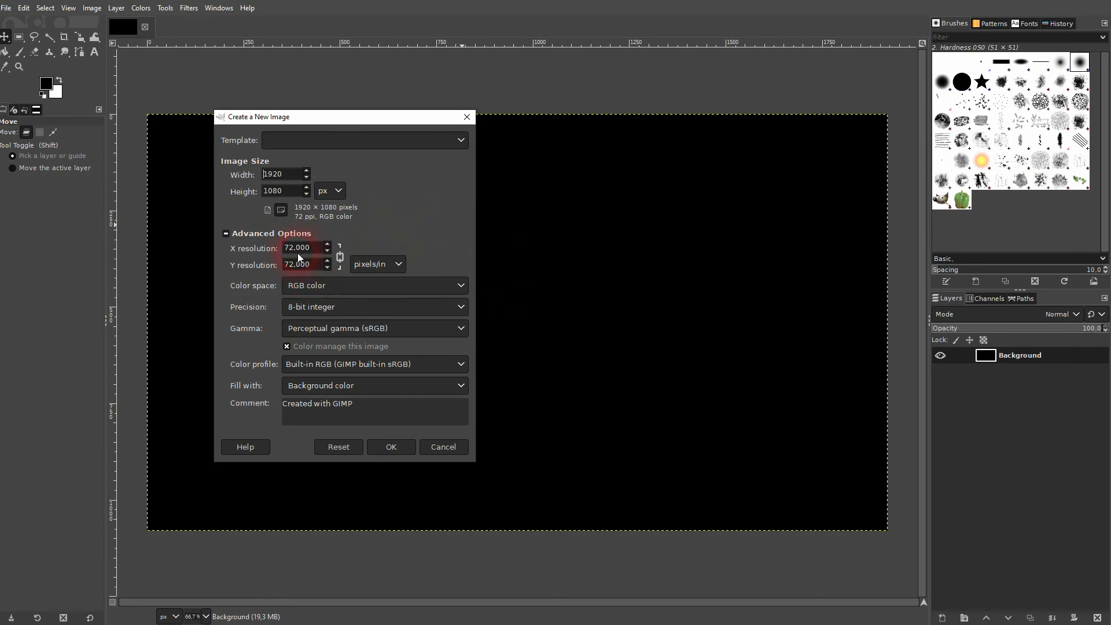
{"action": "left_click", "coordinate": [373, 385]}
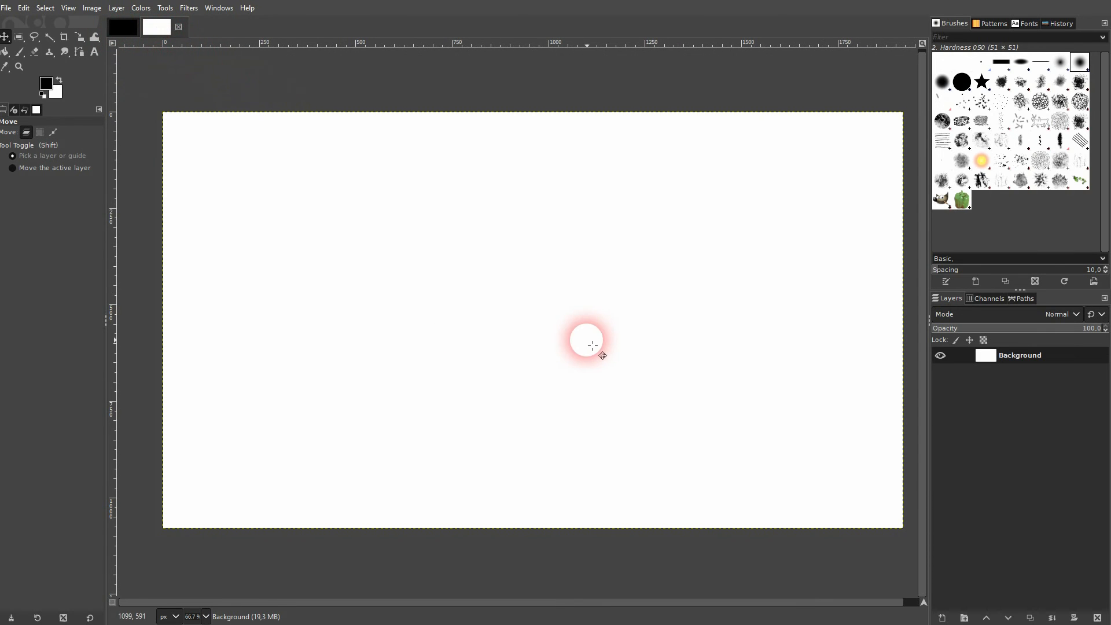
{"action": "mouse_move", "coordinate": [262, 23]}
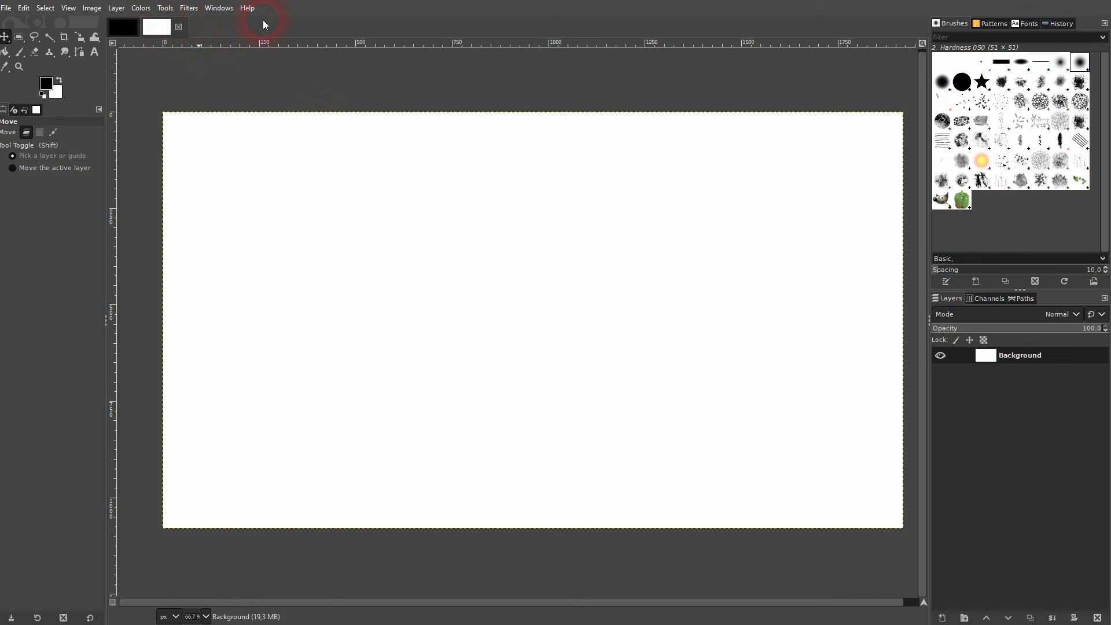
{"action": "mouse_move", "coordinate": [413, 27]}
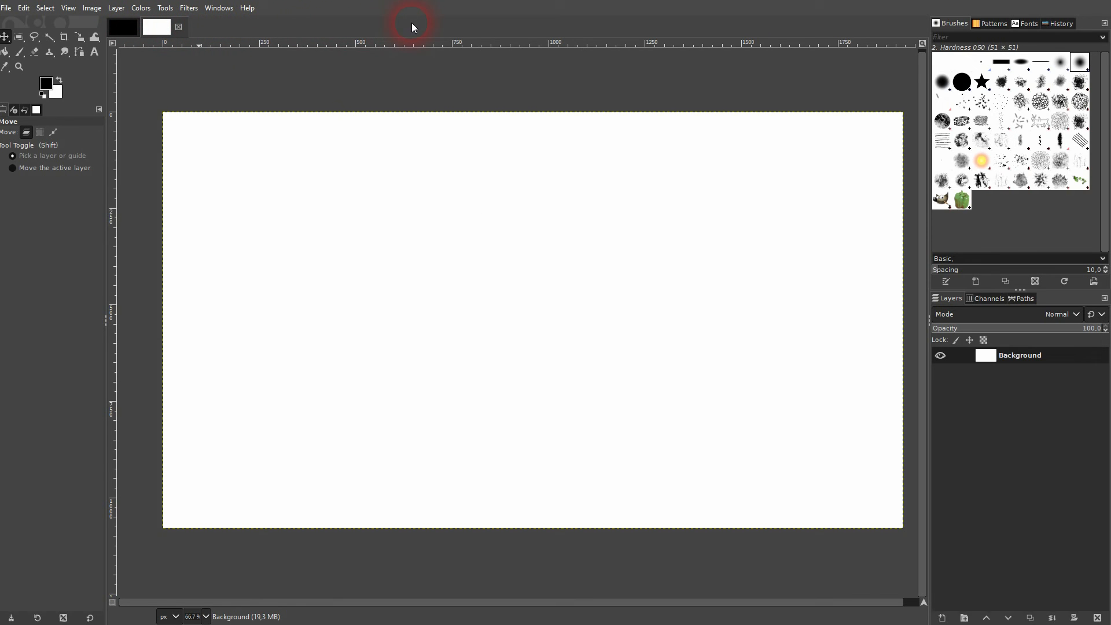